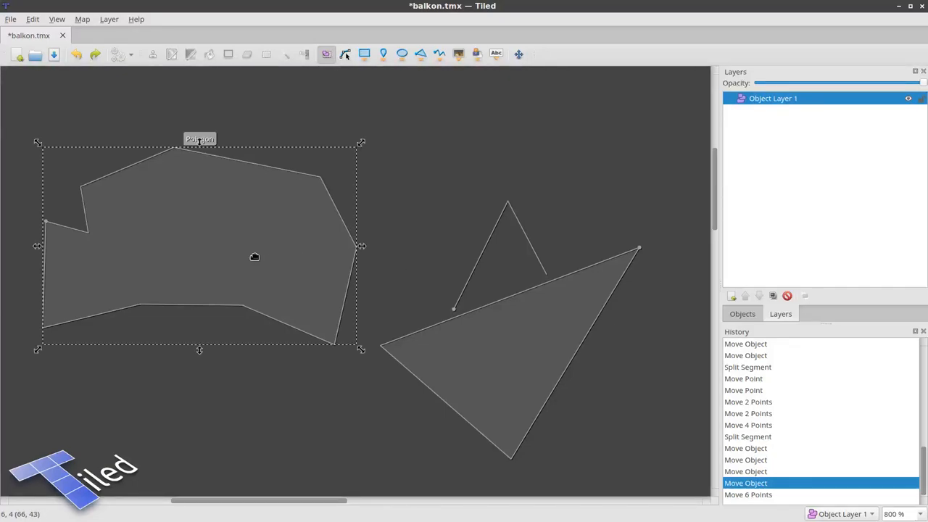
mouse_move(424, 268)
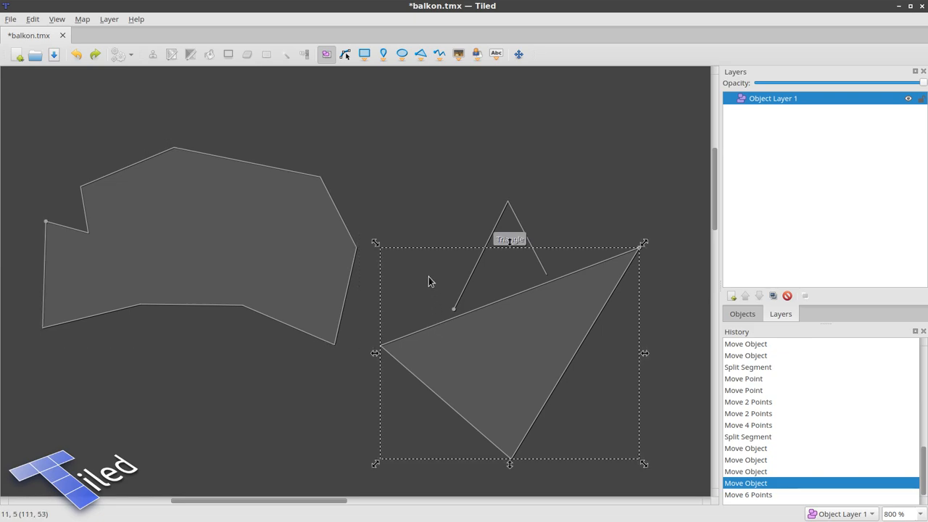
mouse_move(423, 200)
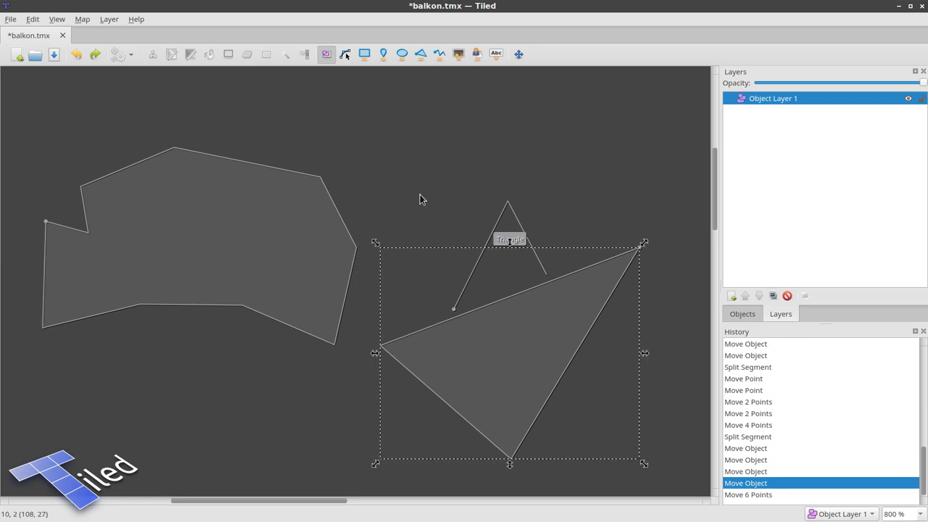
mouse_move(418, 200)
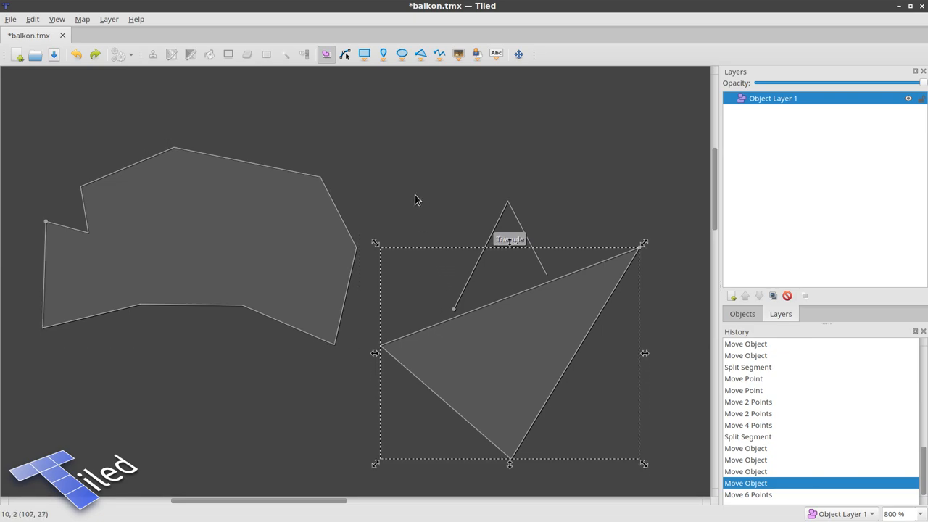
Select the large polygon and pull its right and upper-right nodes outward with Edit Polygons
left_click(203, 246)
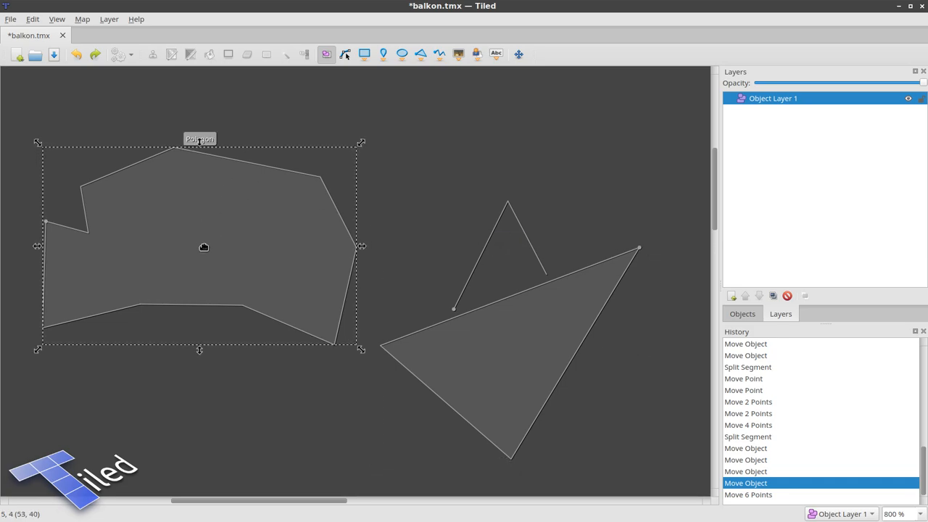
left_click(345, 54)
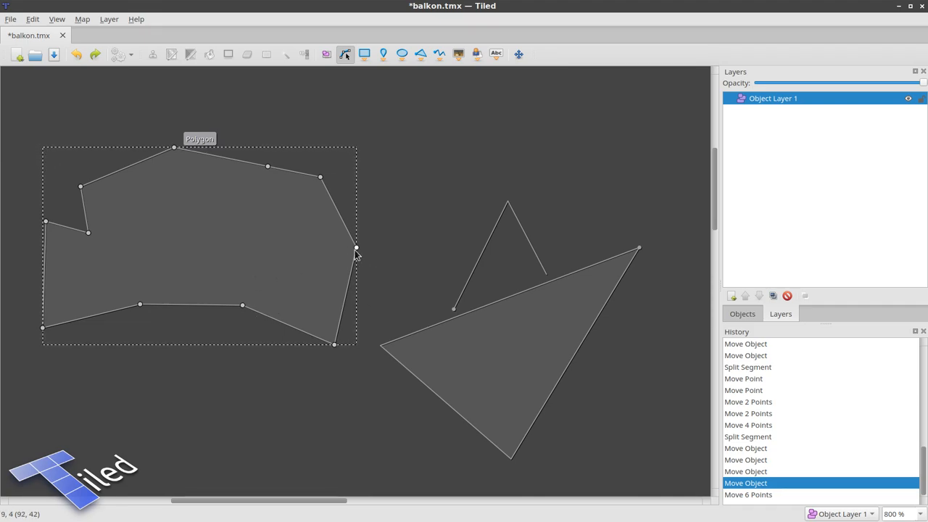
mouse_move(316, 177)
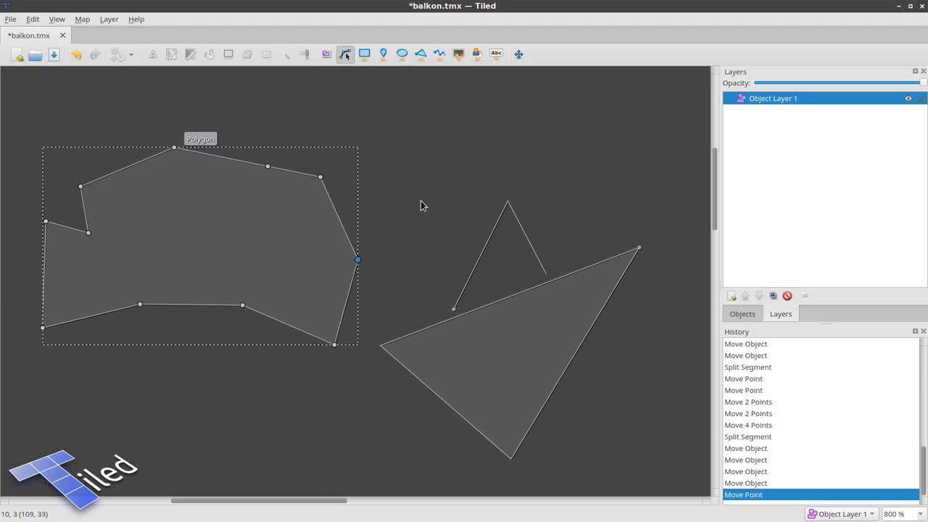
left_click_drag(357, 259, 398, 240)
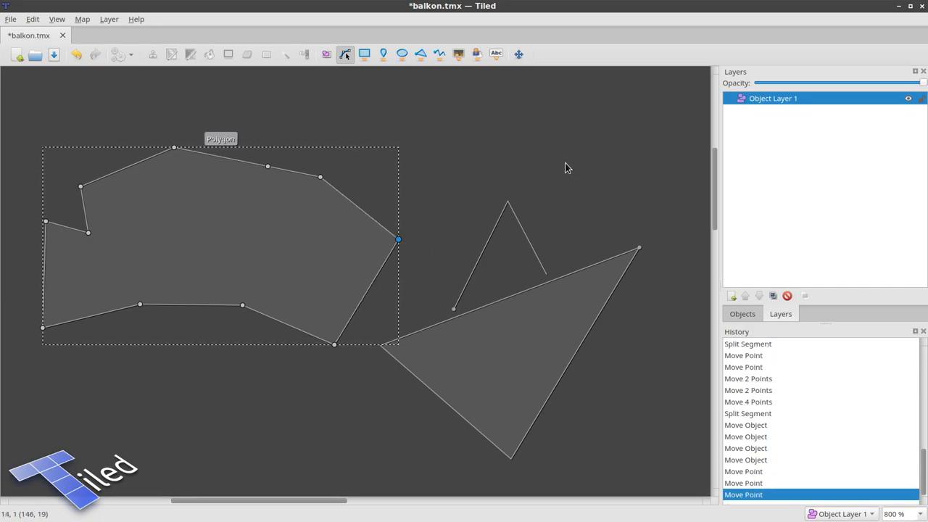
left_click_drag(397, 240, 383, 263)
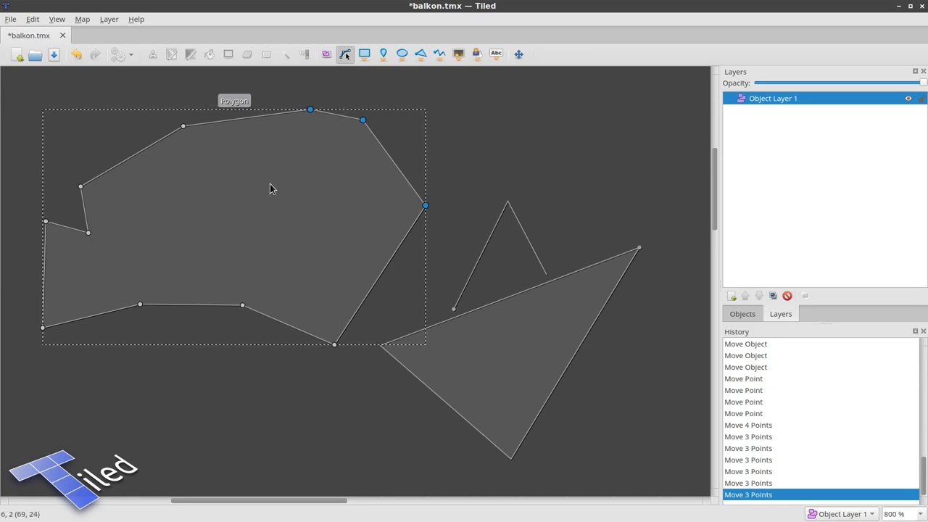
mouse_move(414, 224)
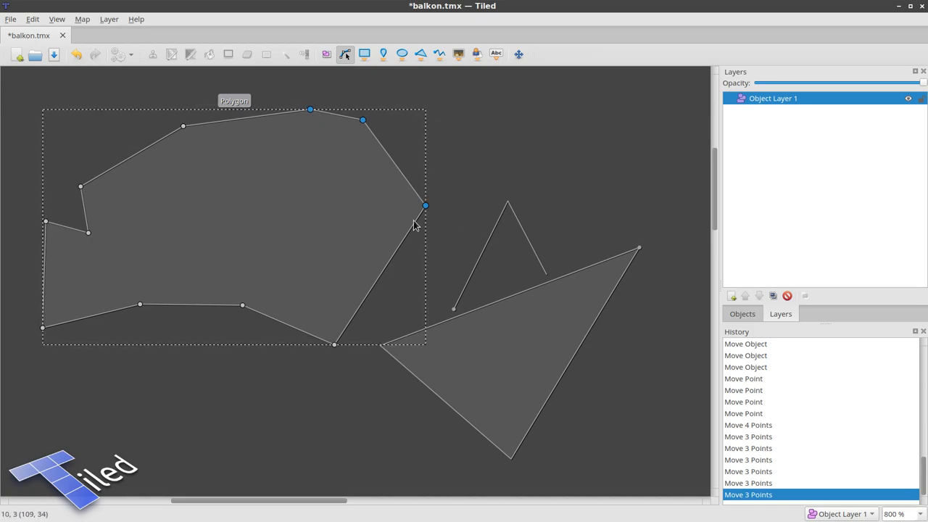
left_click(281, 221)
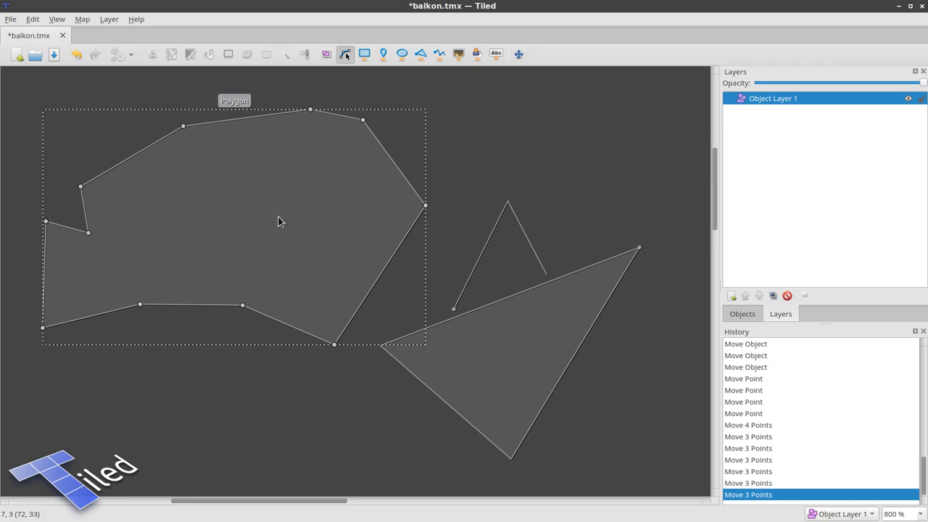
left_click(326, 54)
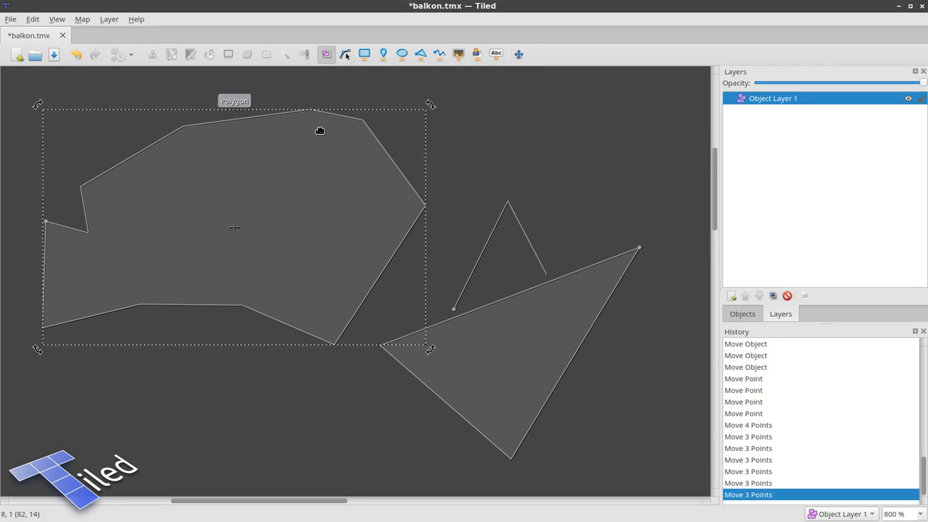
mouse_move(327, 54)
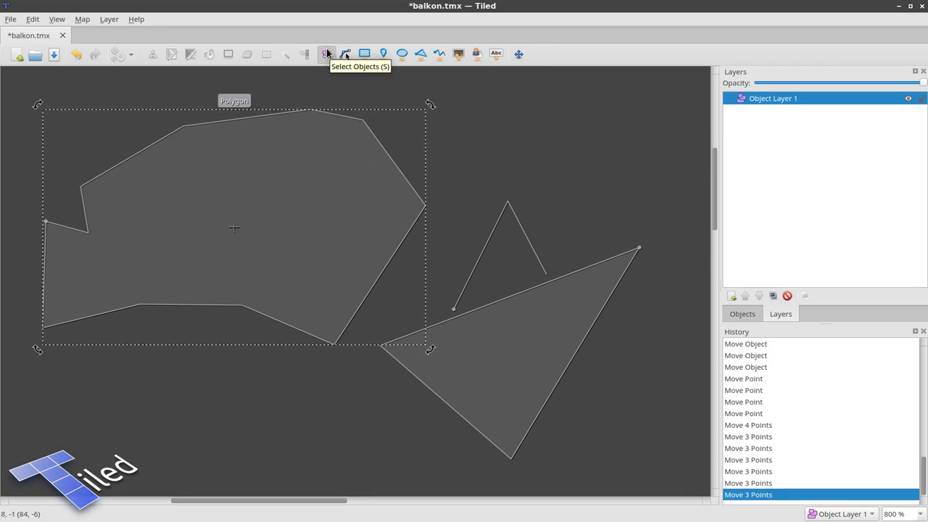
mouse_move(362, 323)
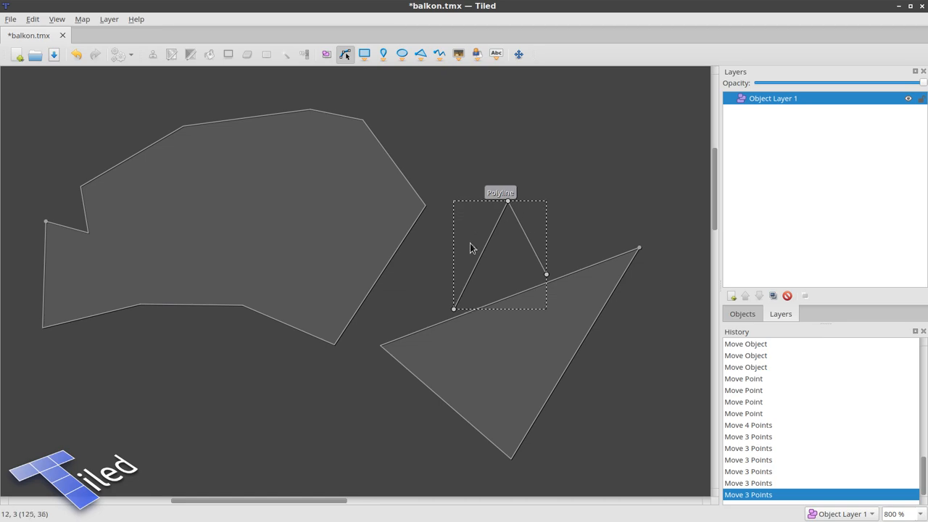
mouse_move(345, 54)
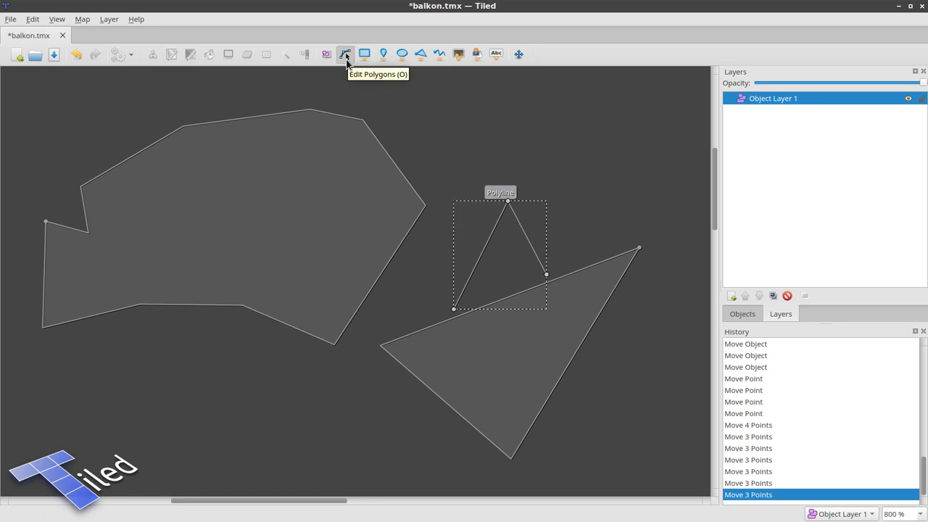
left_click(254, 159)
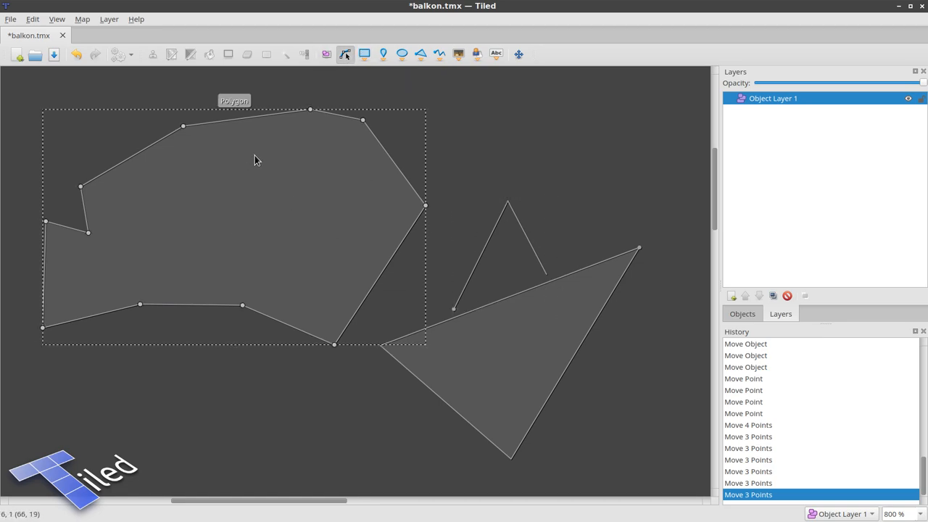
left_click(328, 54)
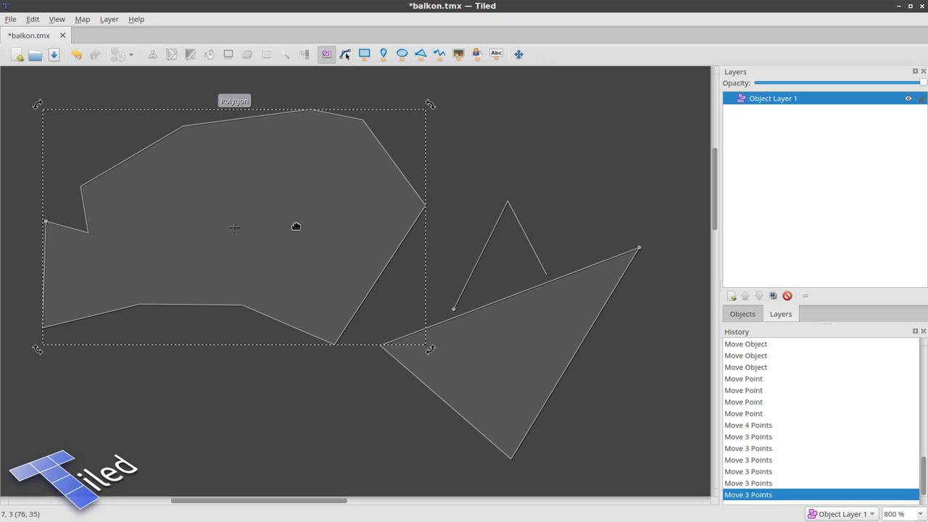
left_click(345, 53)
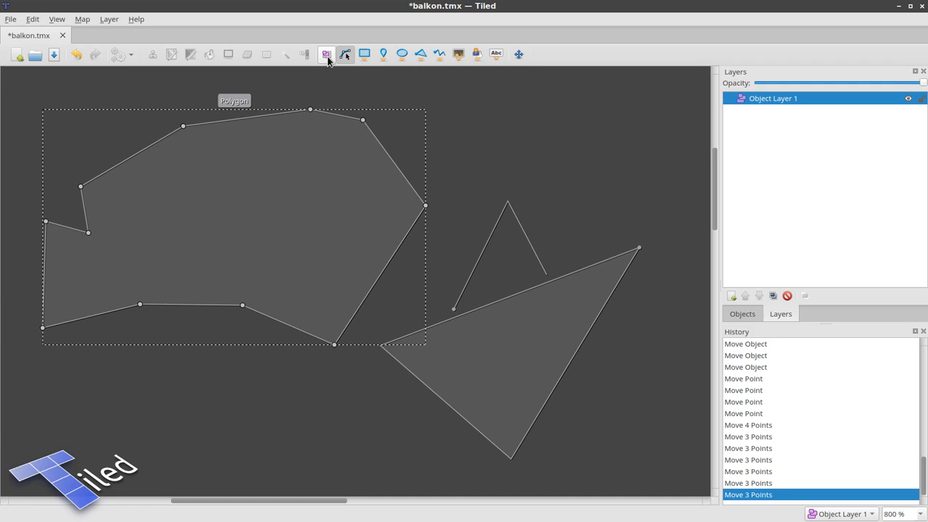
mouse_move(345, 53)
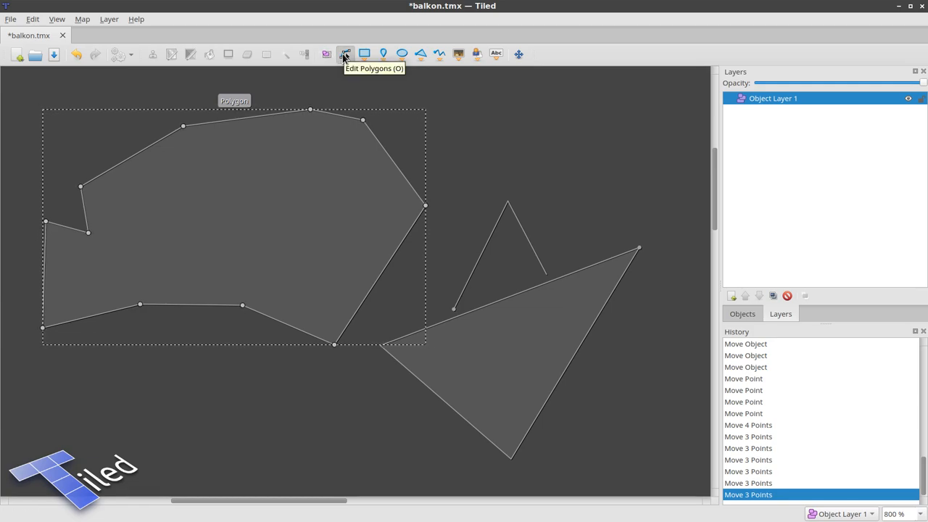
Move the two upper-left nodes of the large polygon outward and bring up node options
left_click(326, 54)
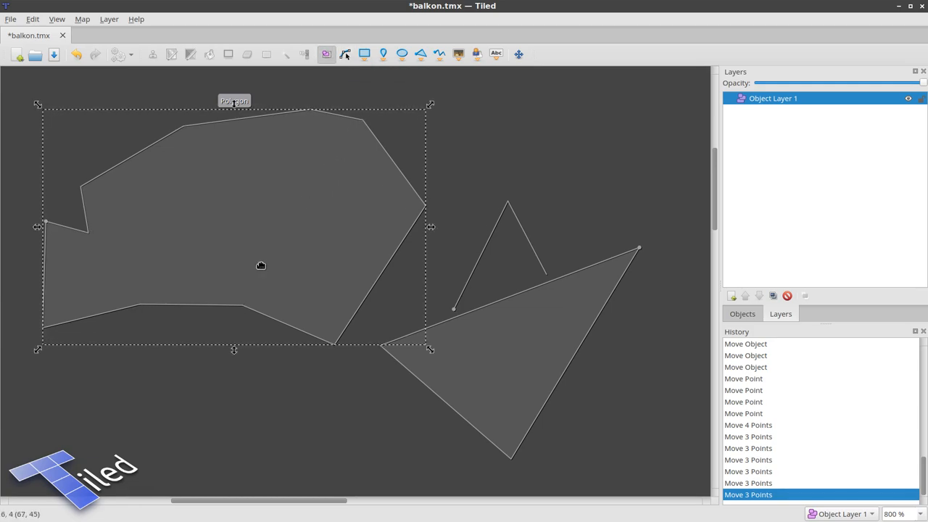
mouse_move(177, 223)
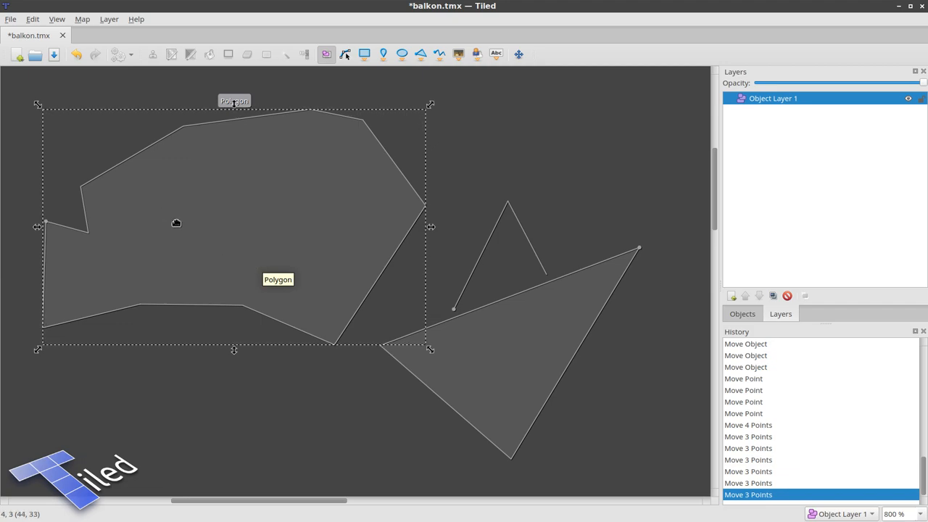
left_click(345, 54)
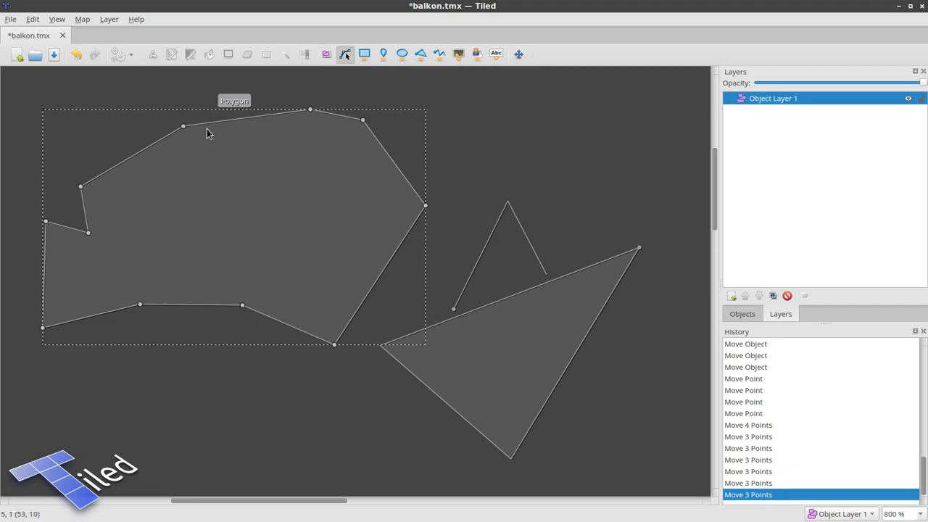
mouse_move(212, 129)
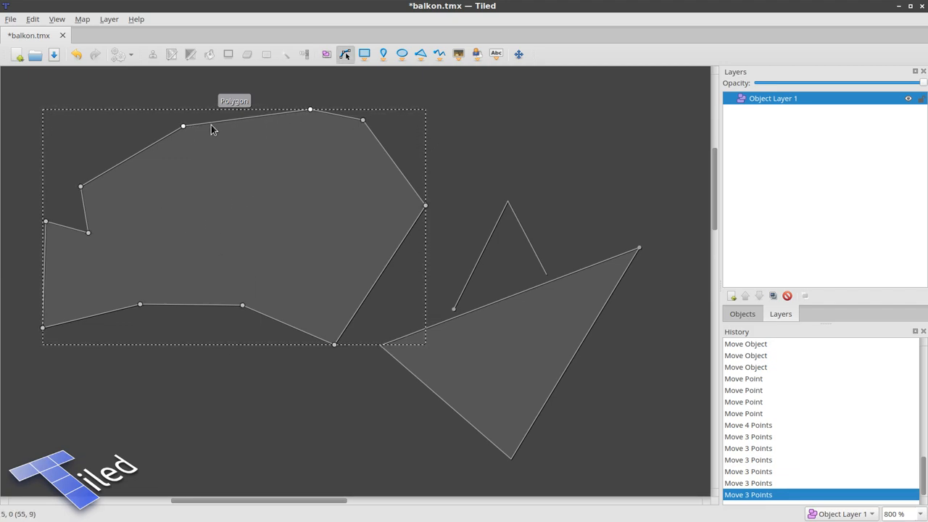
mouse_move(376, 283)
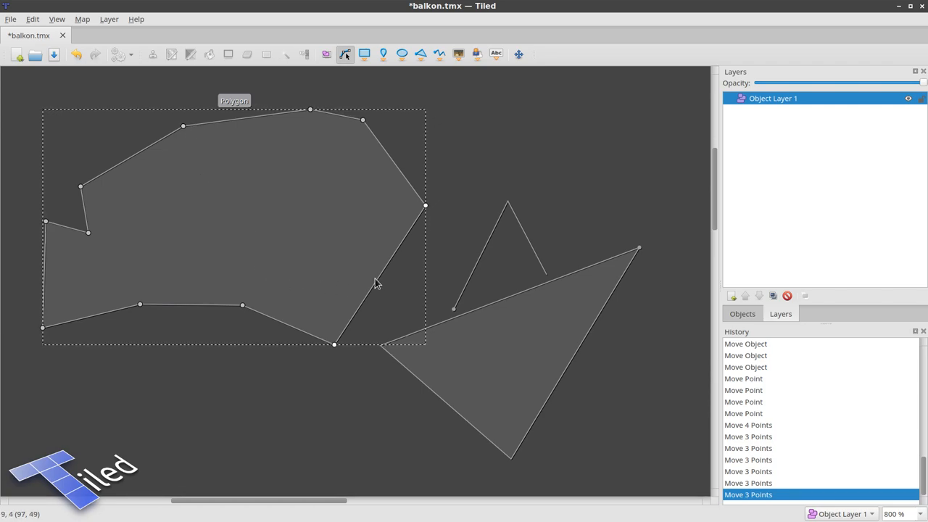
mouse_move(127, 163)
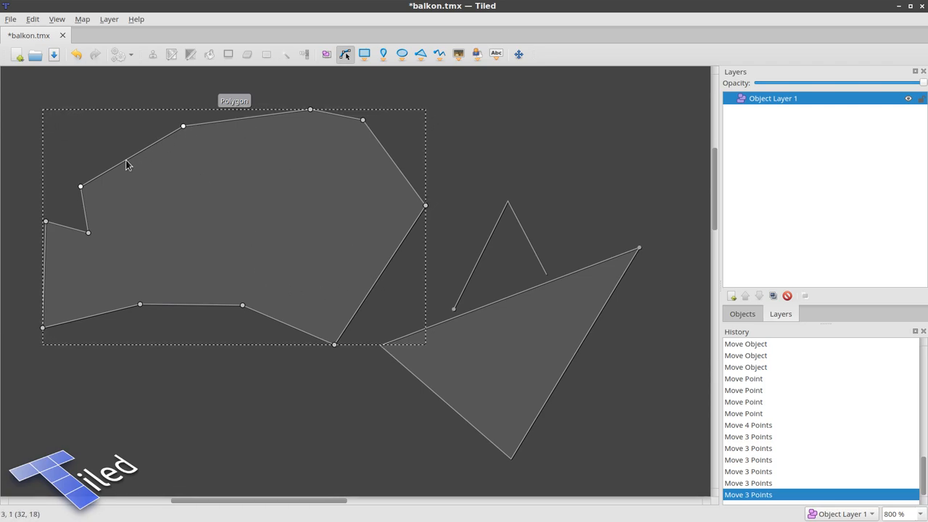
mouse_move(248, 123)
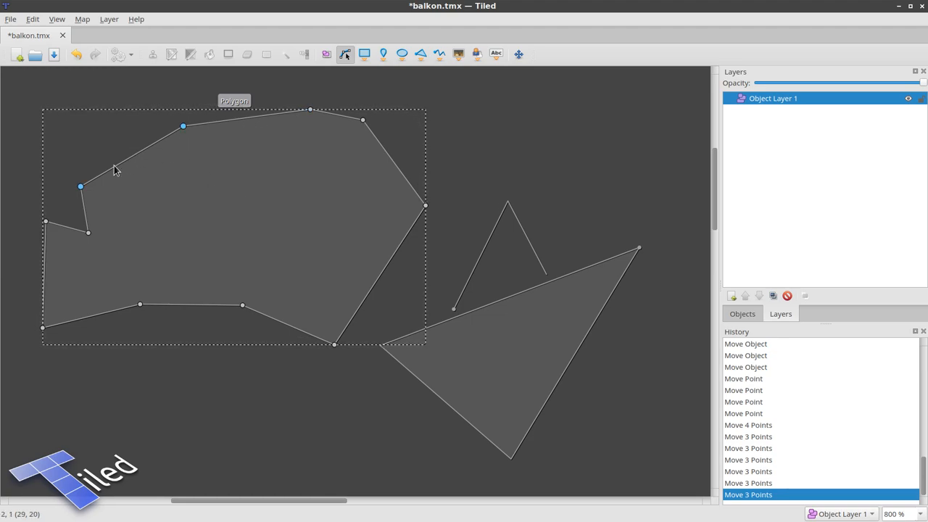
left_click_drag(81, 186, 232, 264)
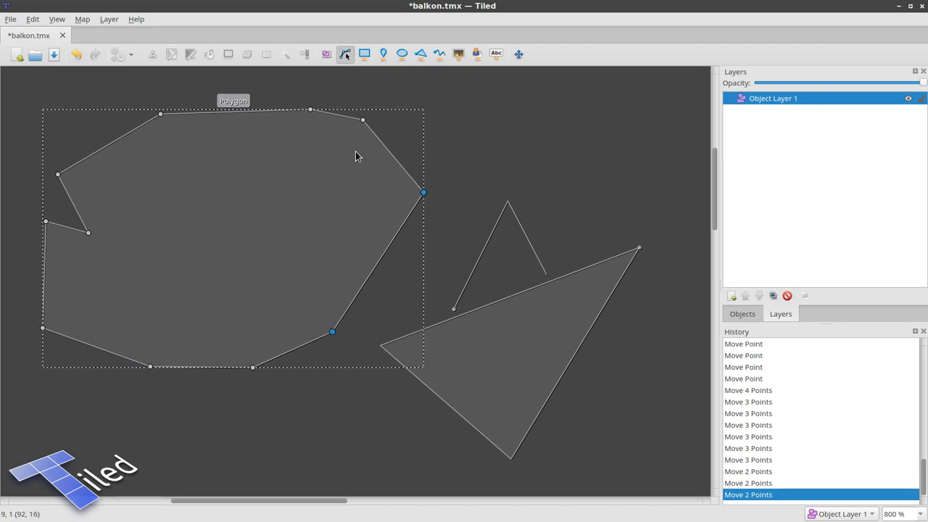
right_click(423, 191)
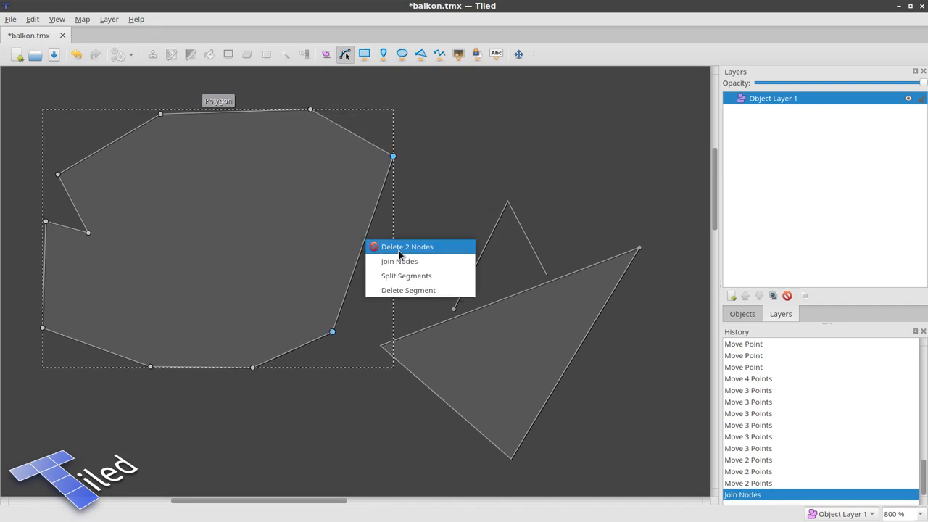
Split the selected right-side segments to insert new nodes into the polygon outline
left_click(399, 260)
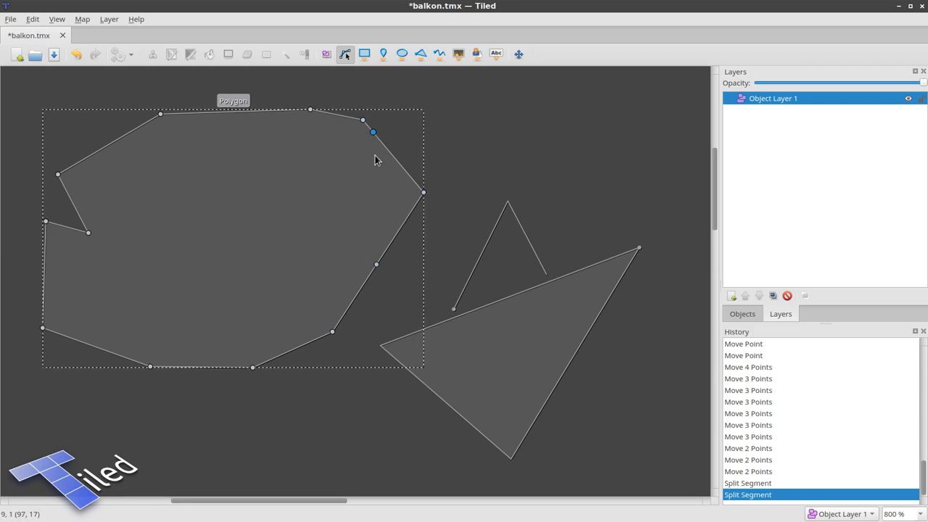
Drag the two new right-side nodes outward so the polygon's right edge bulges
left_click_drag(371, 133, 450, 123)
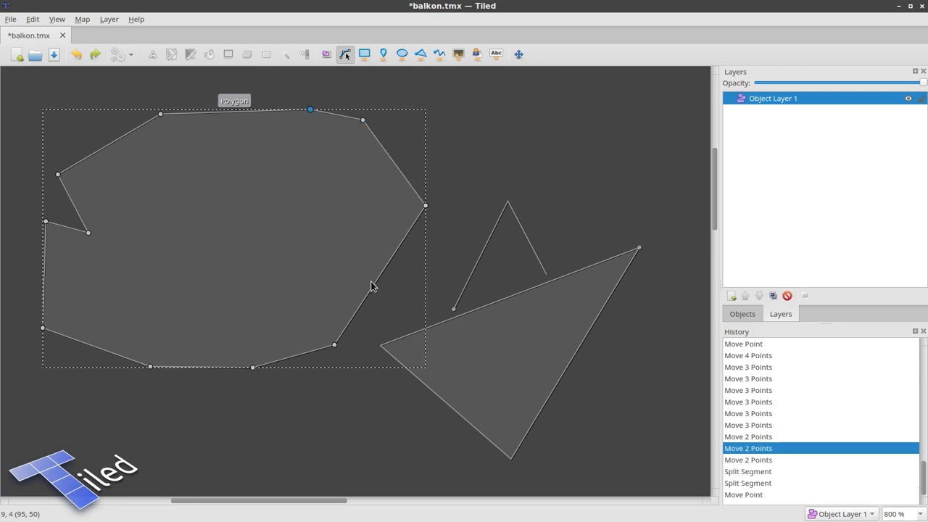
left_click_drag(310, 110, 266, 211)
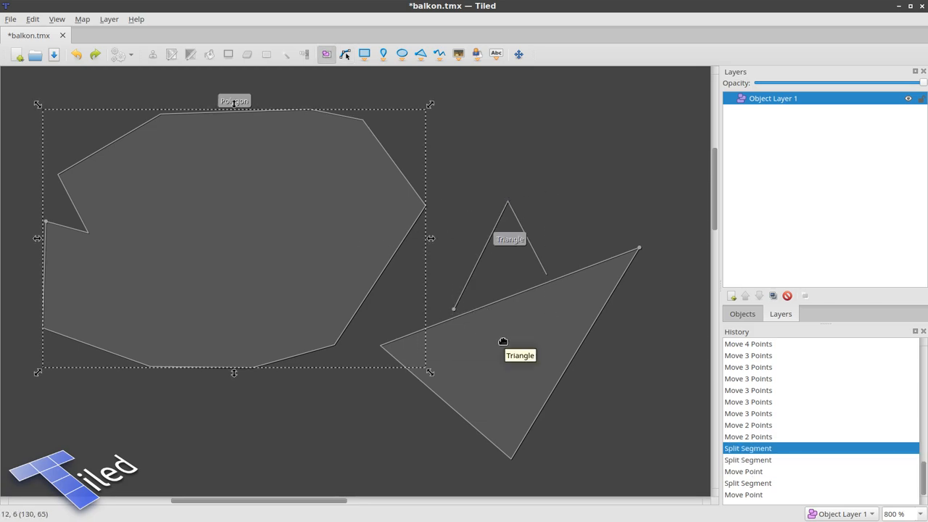
Set Show Object Names to For Hovered Objects from the View menu
left_click(55, 19)
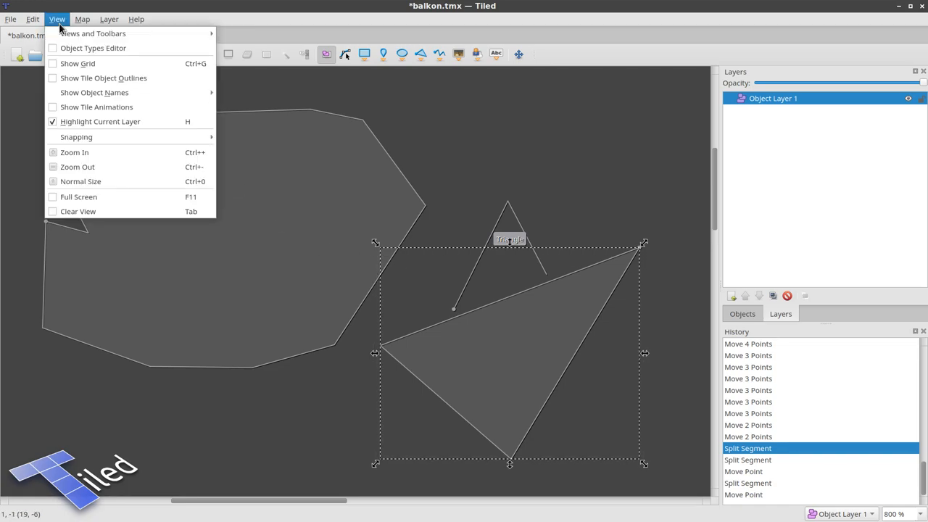
mouse_move(92, 93)
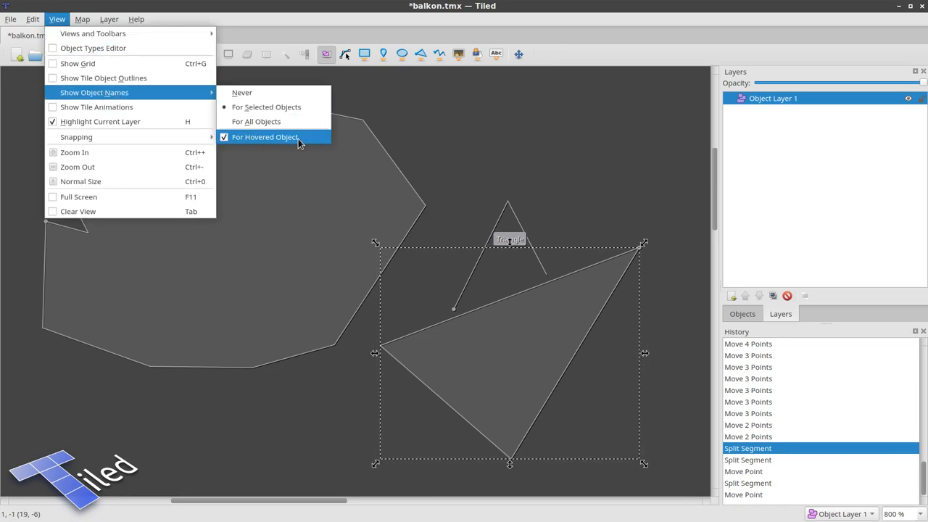
mouse_move(268, 145)
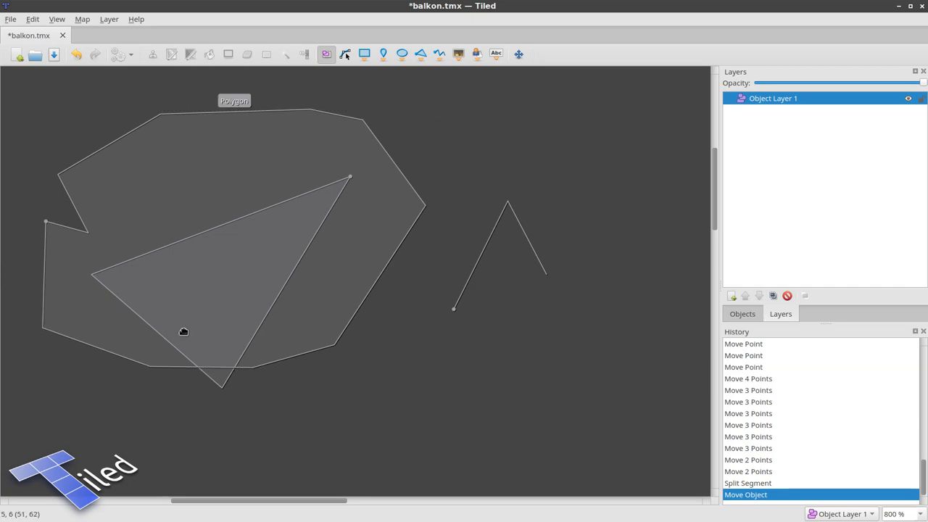
mouse_move(266, 295)
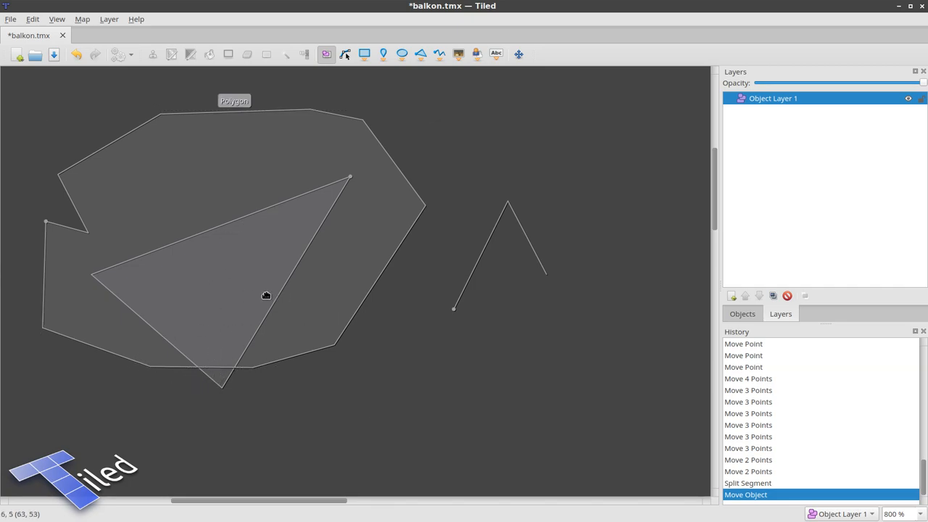
mouse_move(223, 382)
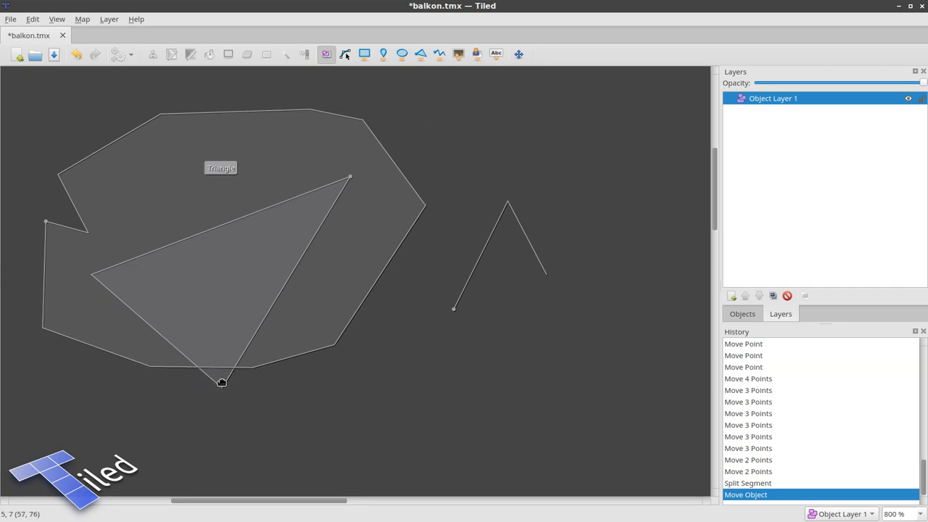
Move the triangle back to the right of the polygon beneath the V-shaped line
left_click_drag(221, 383, 496, 452)
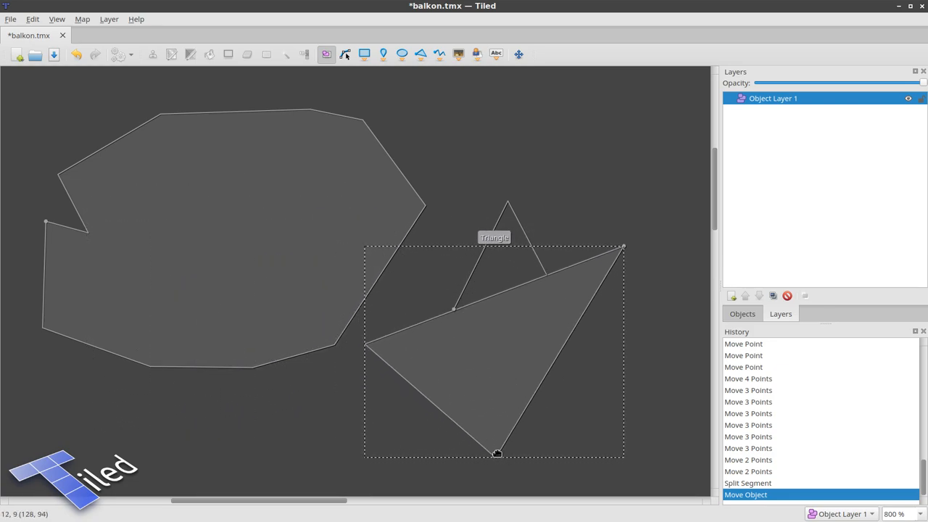
left_click(192, 169)
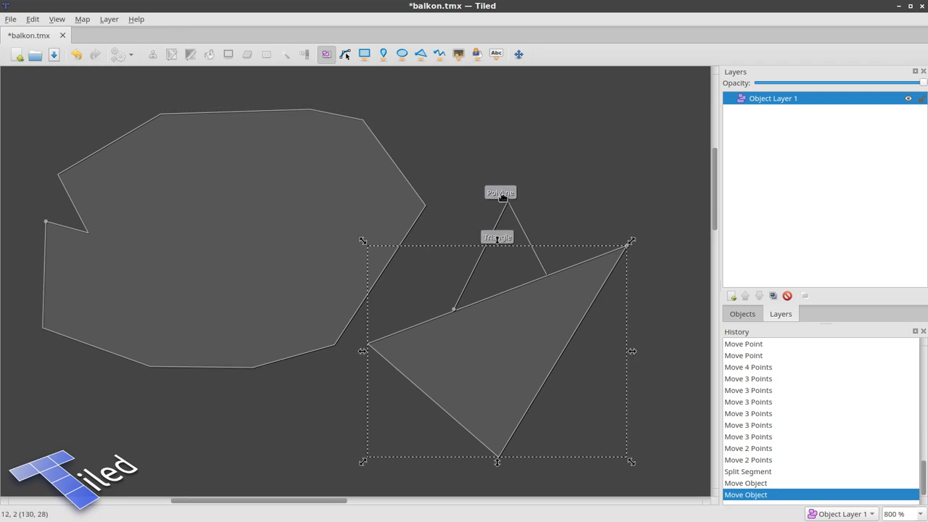
mouse_move(273, 267)
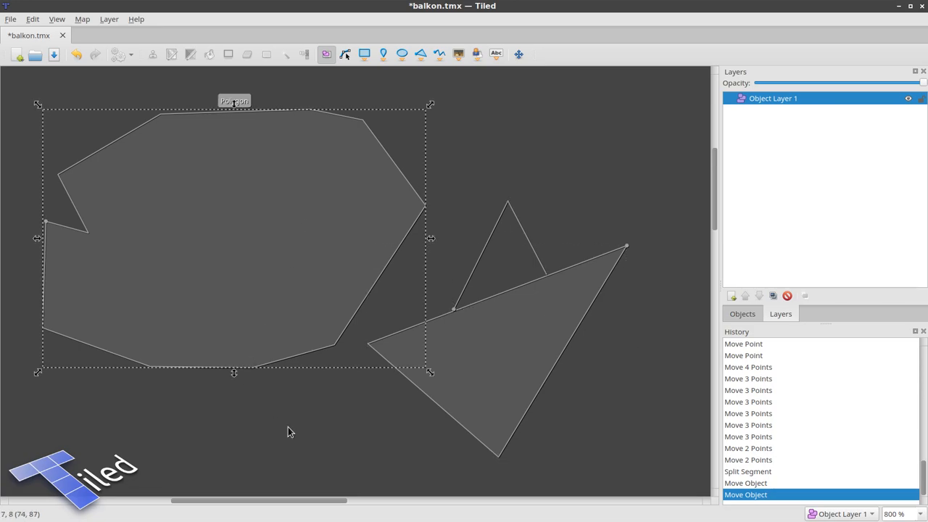
mouse_move(310, 471)
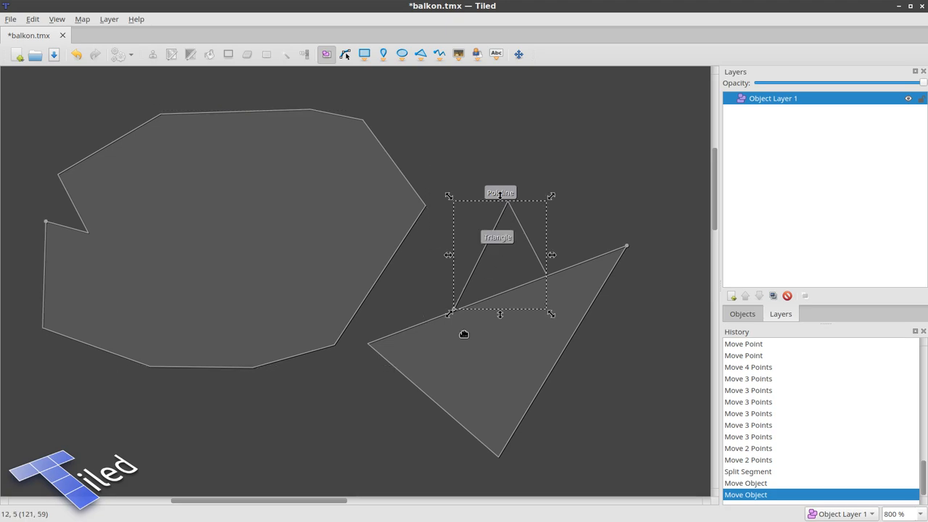
mouse_move(258, 263)
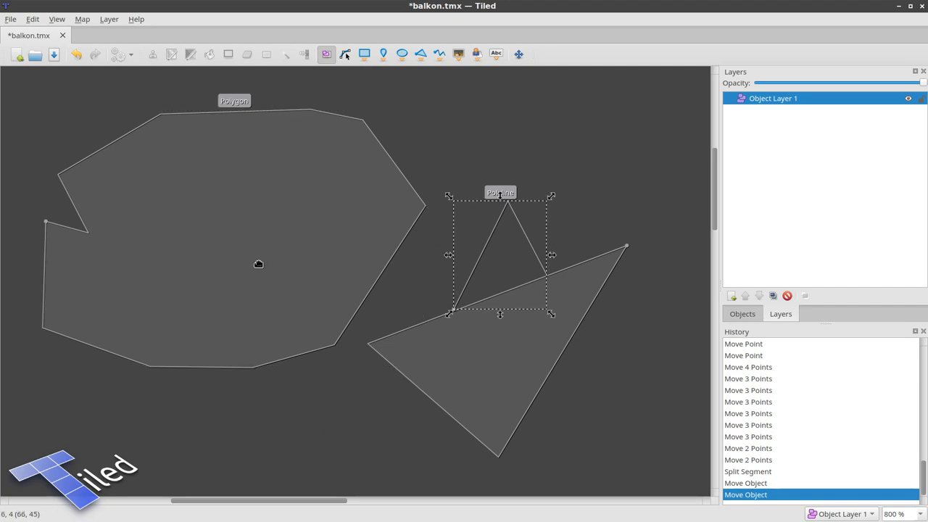